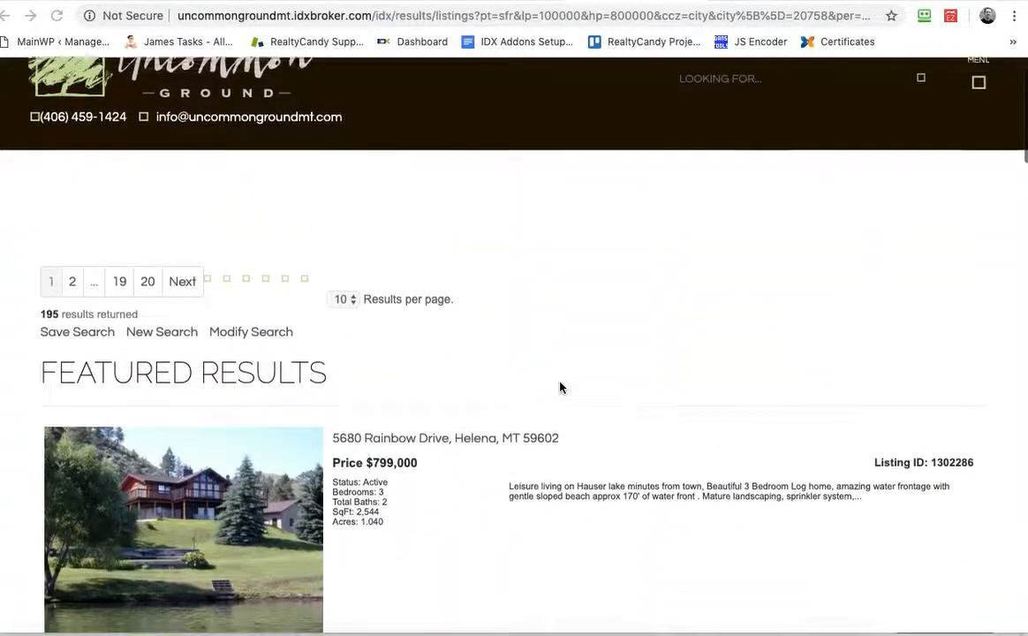
Step: Scroll down through the first page of the 195 results to the pagination
{"action": "scroll", "scroll_direction": "down", "scroll_amount": 3}
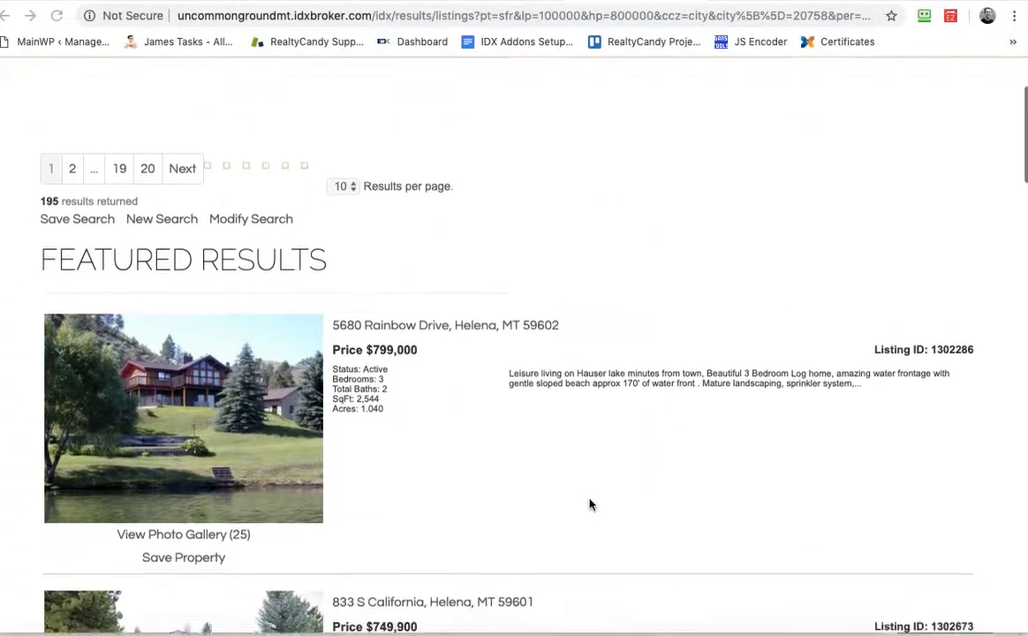
{"action": "scroll", "scroll_direction": "down", "scroll_amount": 3}
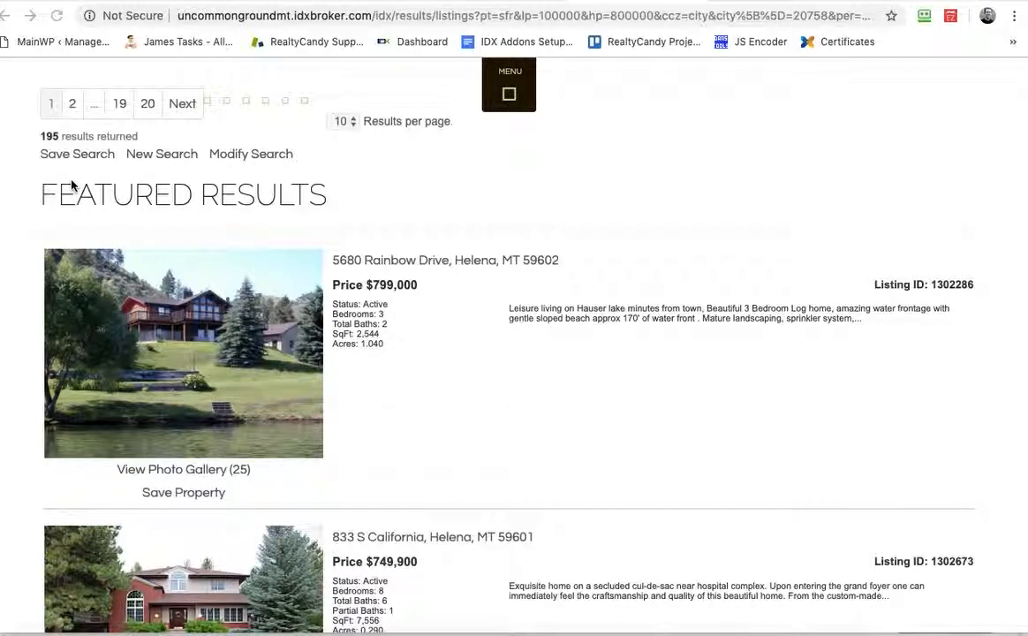
{"action": "mouse_move", "coordinate": [265, 196]}
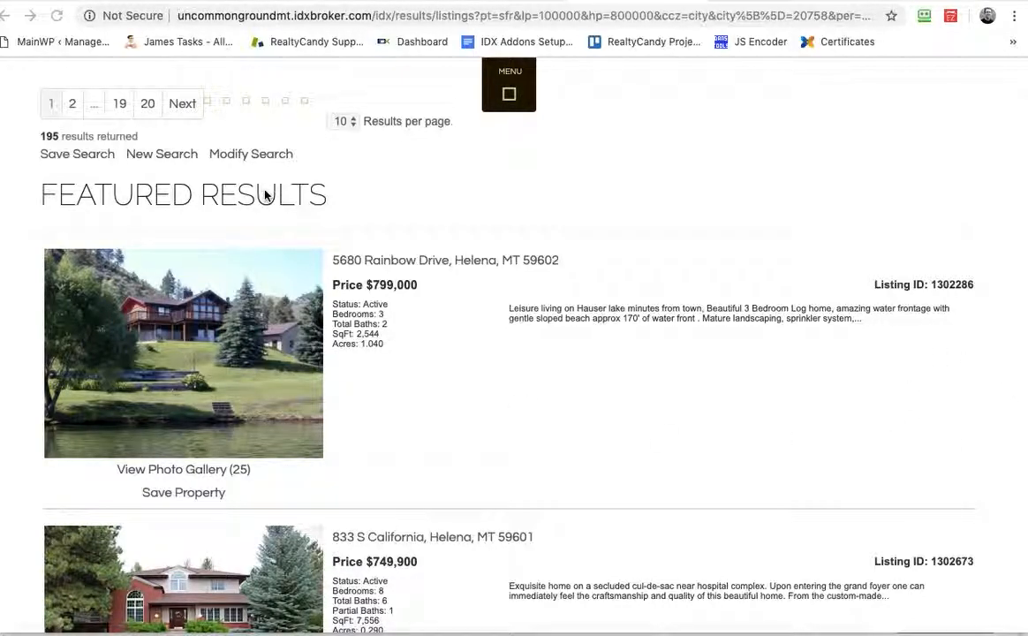
{"action": "scroll", "scroll_direction": "down", "scroll_amount": 3}
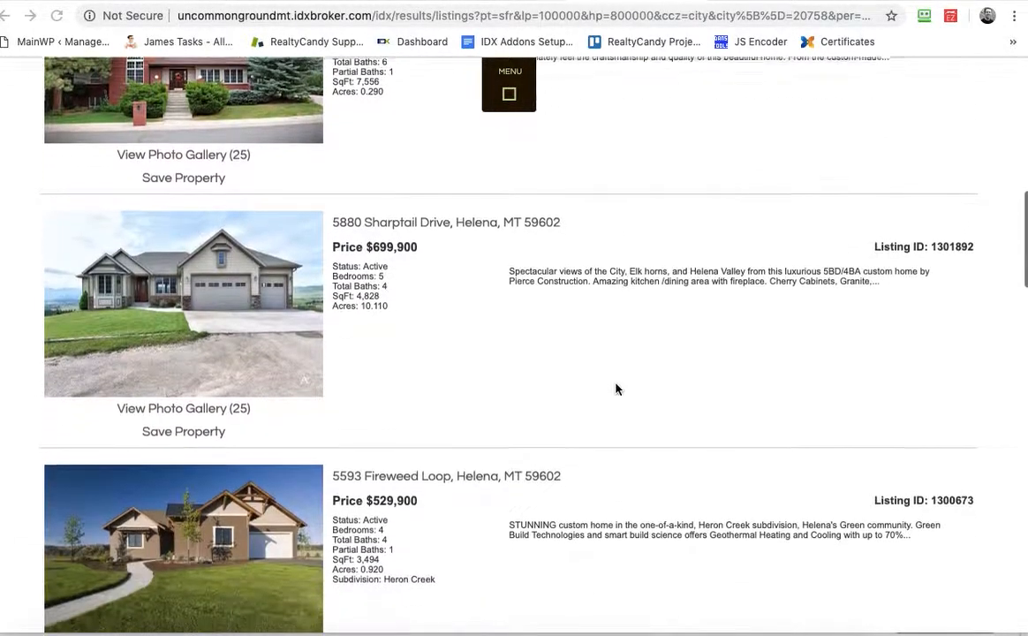
{"action": "scroll", "scroll_direction": "down", "scroll_amount": 3}
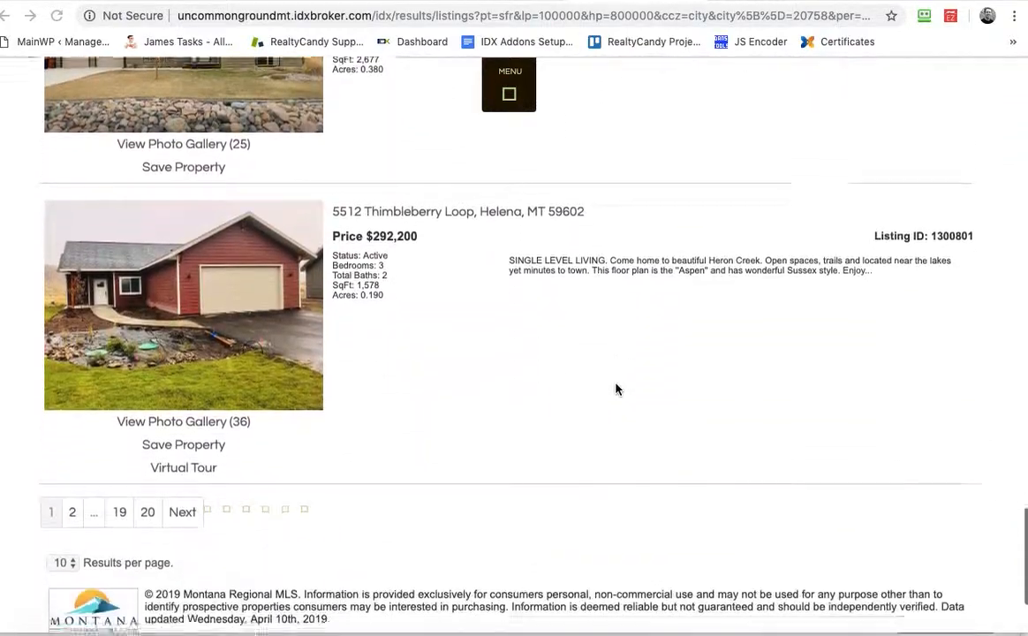
{"action": "scroll", "scroll_direction": "down", "scroll_amount": 3}
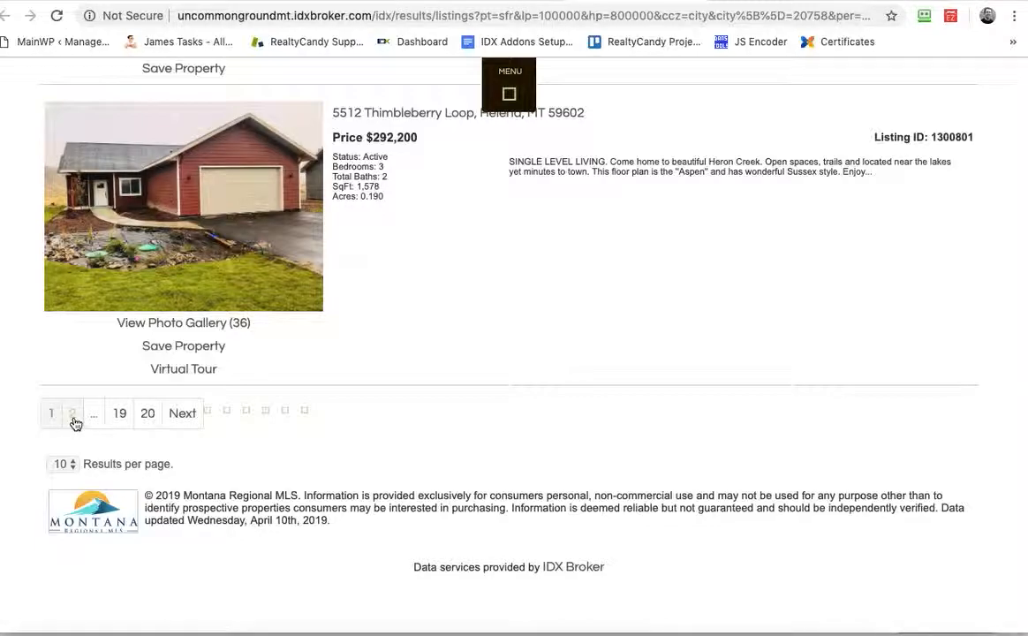
Step: Go to results page 2 and scroll past Featured Results to the MLS-logo search listings
{"action": "left_click", "coordinate": [73, 414]}
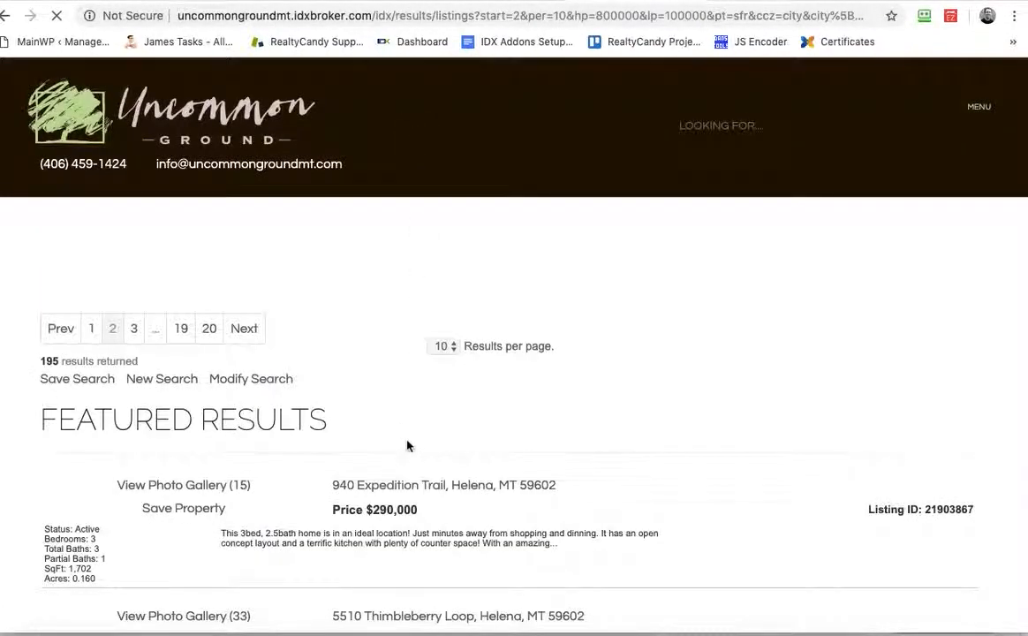
{"action": "scroll", "scroll_direction": "down", "scroll_amount": 3}
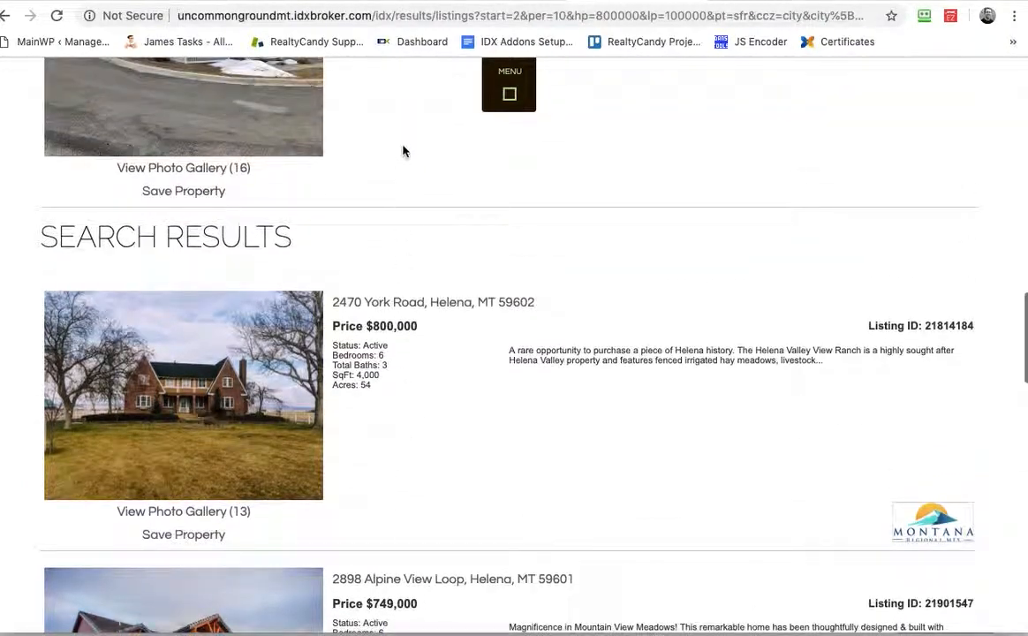
{"action": "scroll", "scroll_direction": "down", "scroll_amount": 3}
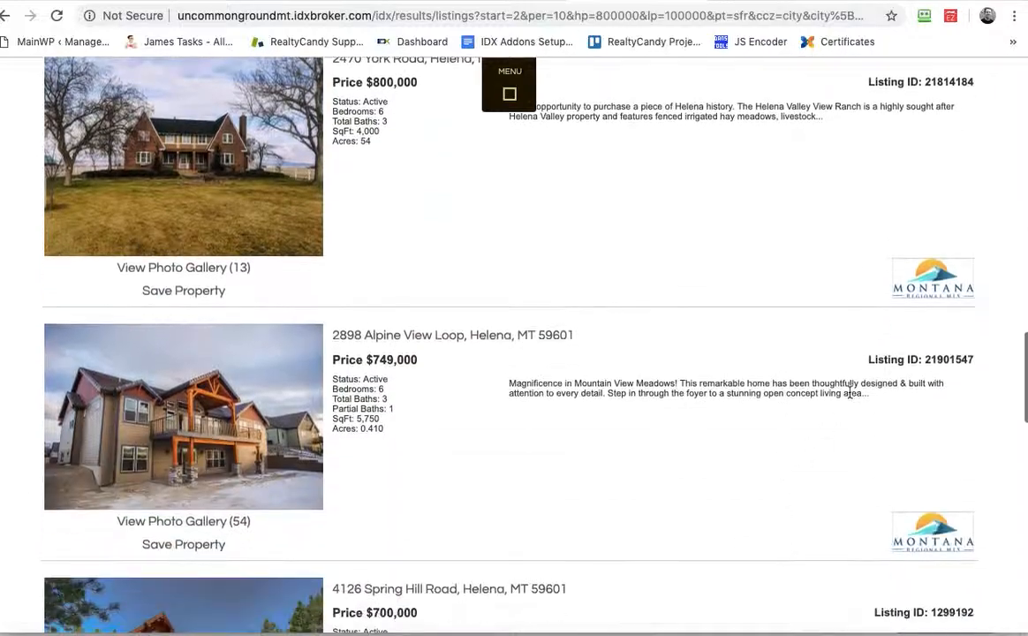
{"action": "scroll", "scroll_direction": "down", "scroll_amount": 3}
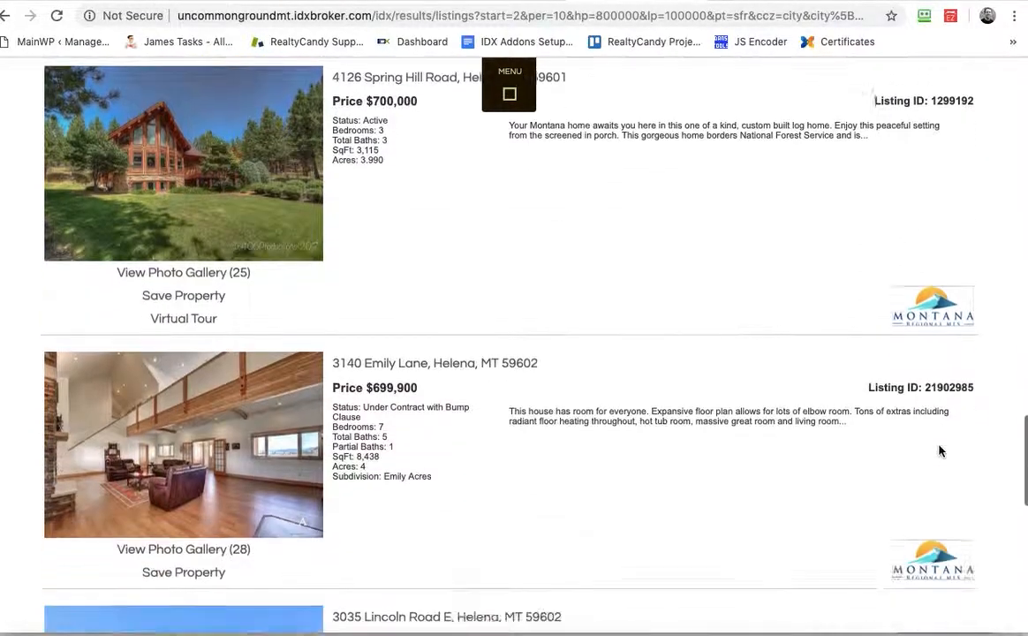
{"action": "scroll", "scroll_direction": "down", "scroll_amount": 3}
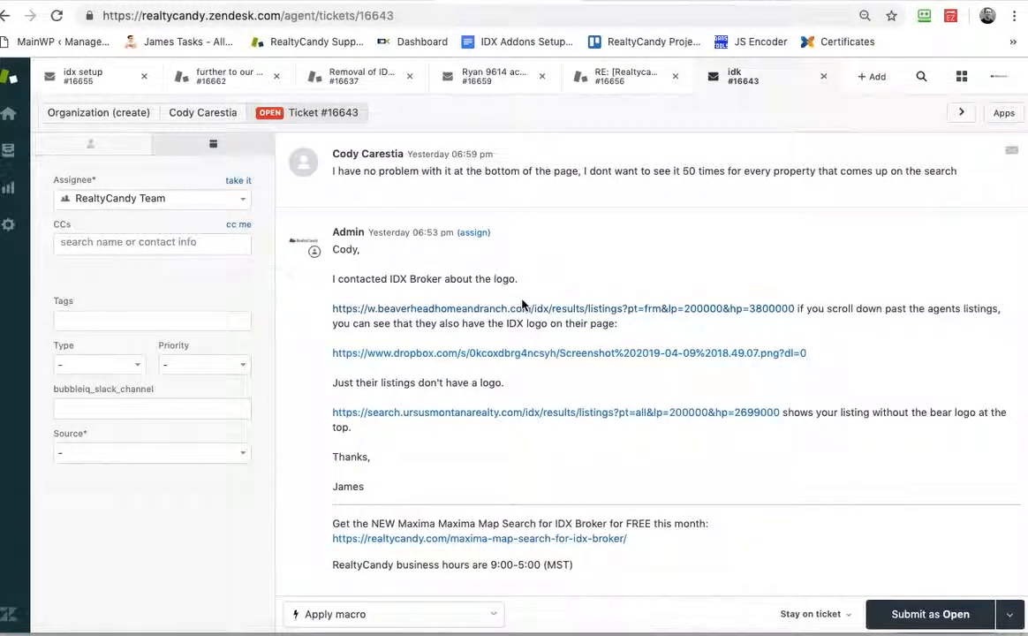
Step: Open the beaverheadhomeandranch.com results link from the ticket #16643 reply
{"action": "left_click", "coordinate": [428, 308]}
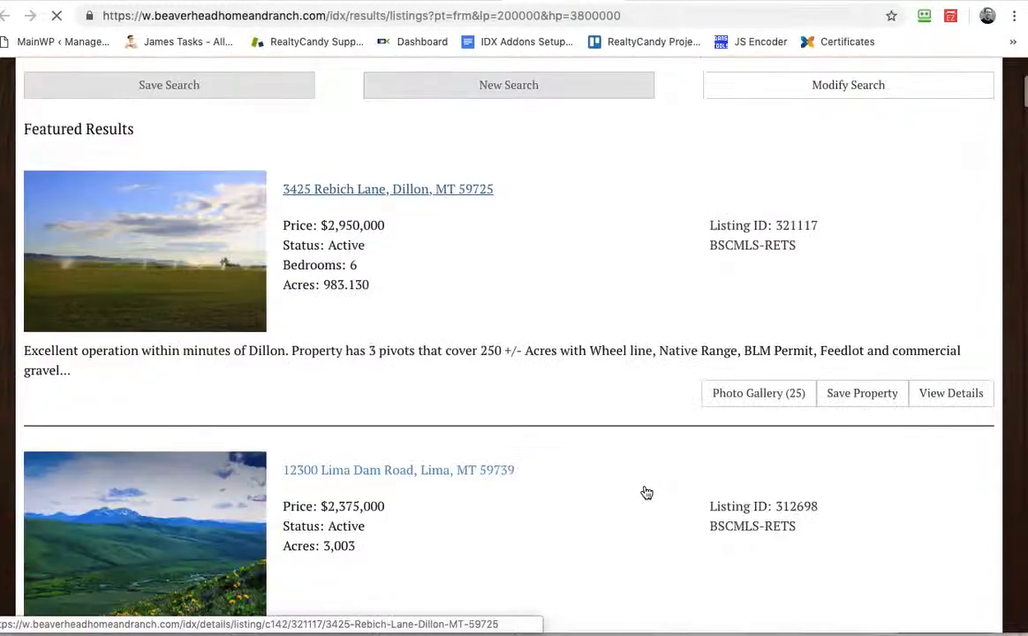
{"action": "scroll", "scroll_direction": "down", "scroll_amount": 3}
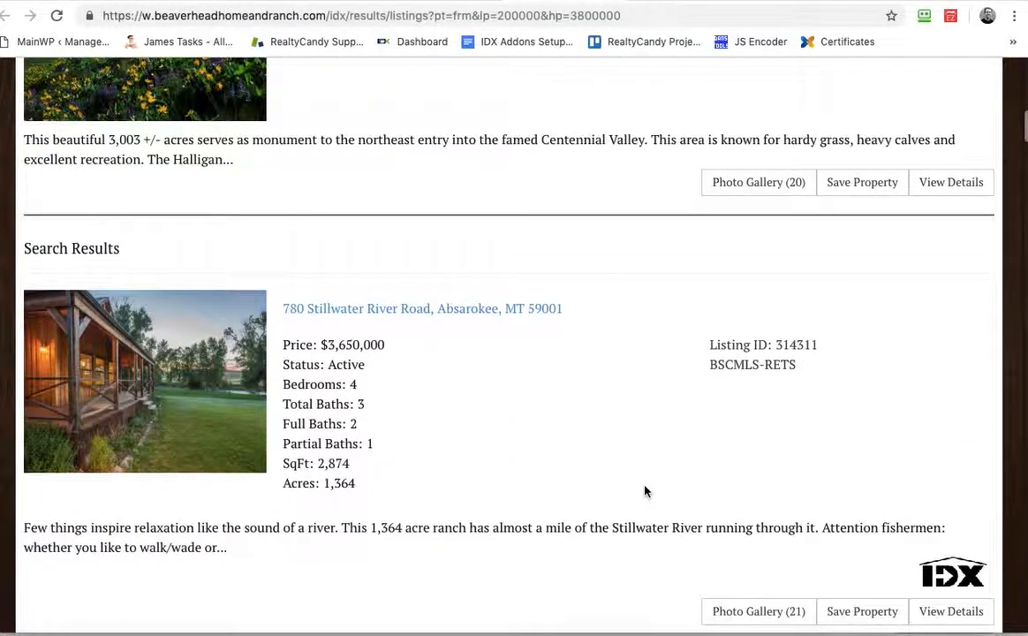
{"action": "scroll", "scroll_direction": "down", "scroll_amount": 3}
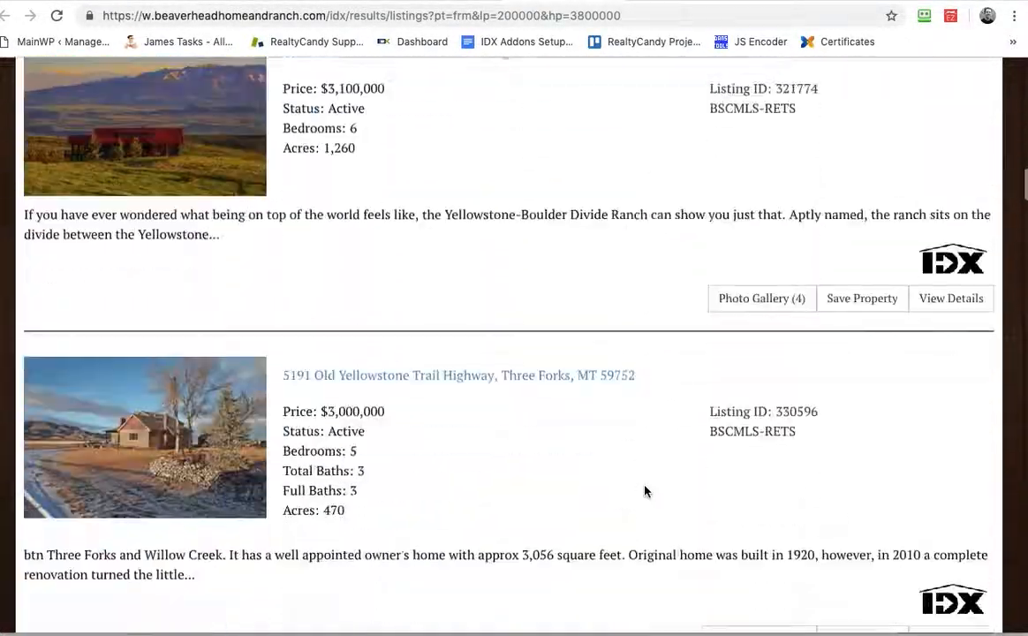
{"action": "scroll", "scroll_direction": "down", "scroll_amount": 3}
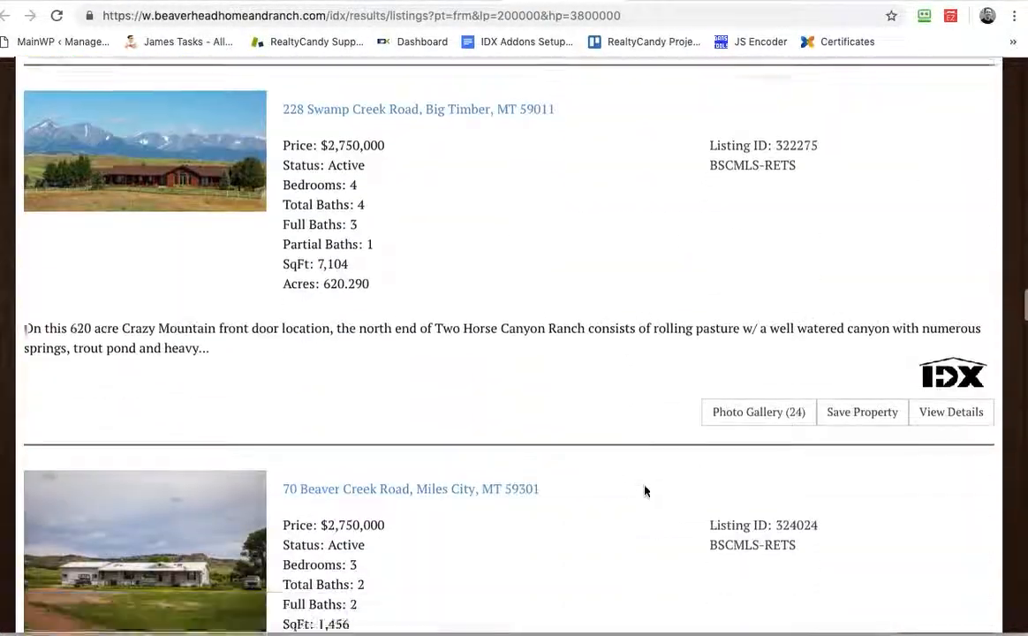